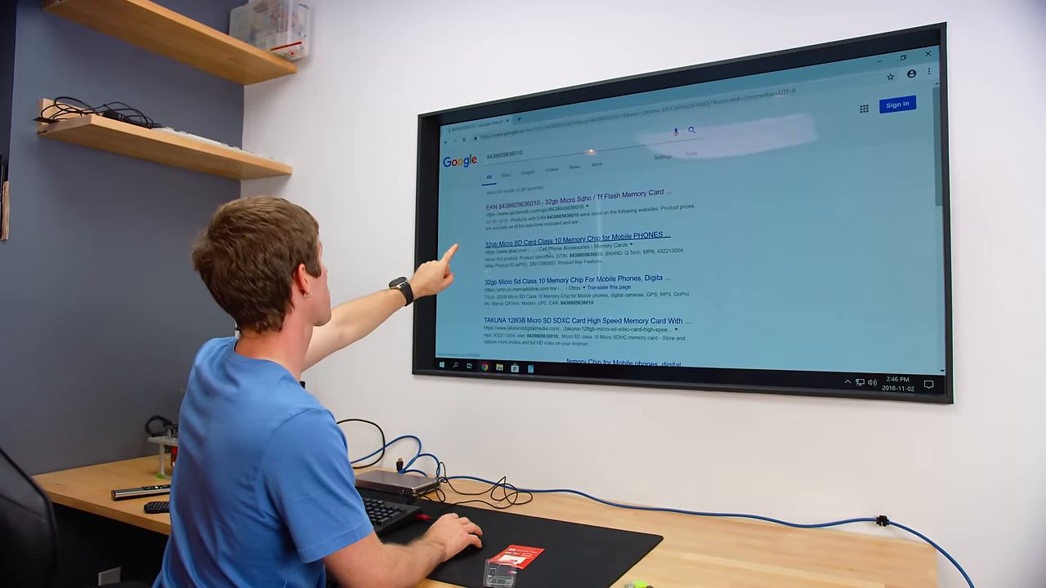
# View the seller's eBay feedback profile and scroll through recent reviews of the 1TB microSD sales.
pyautogui.click(568, 243)
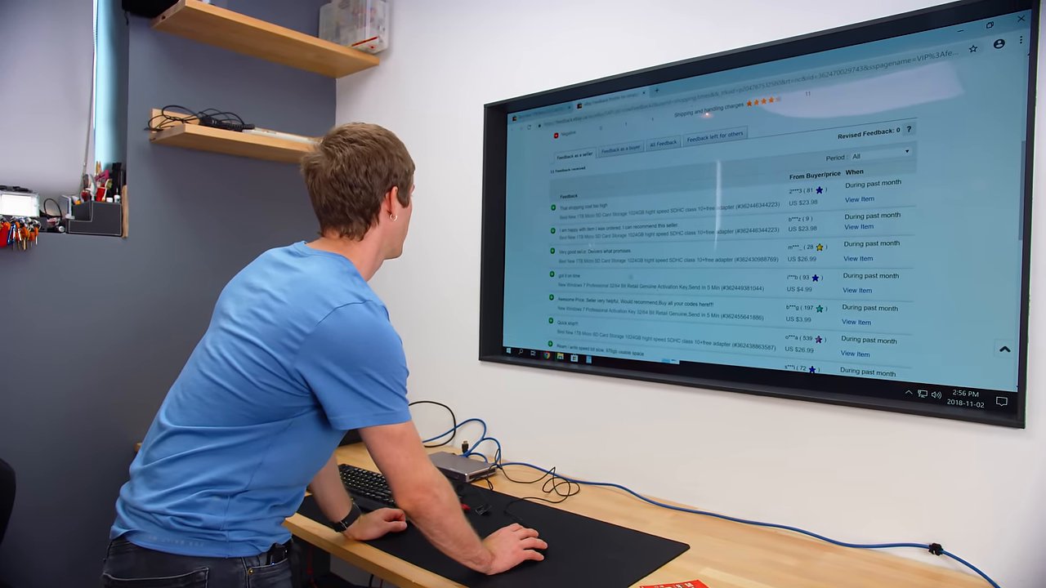
pyautogui.scroll(-3)
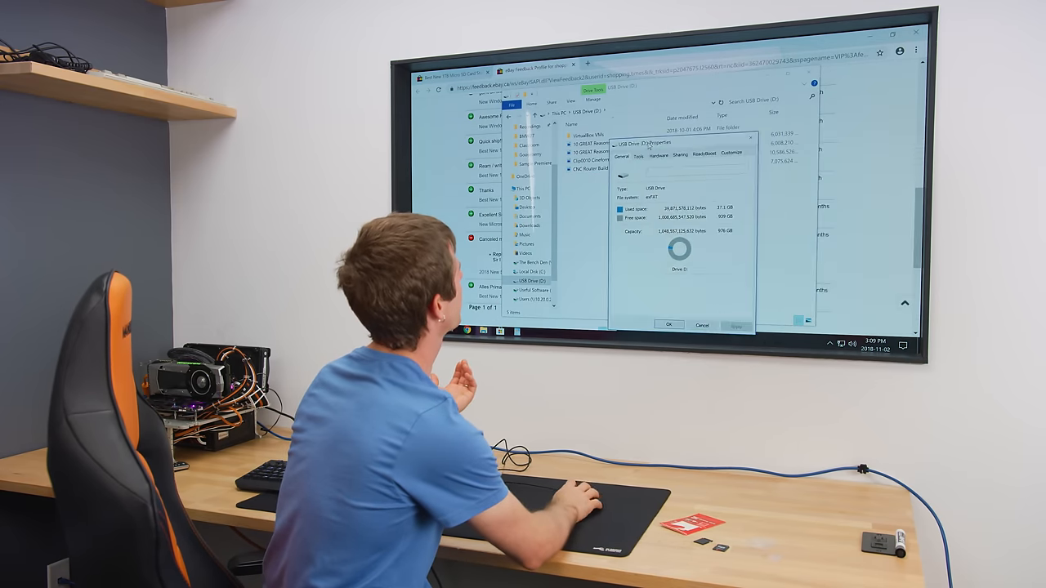
# Check USB Drive (D:) reports 976 GB capacity and show its seven MP4/MOV test videos.
pyautogui.click(703, 324)
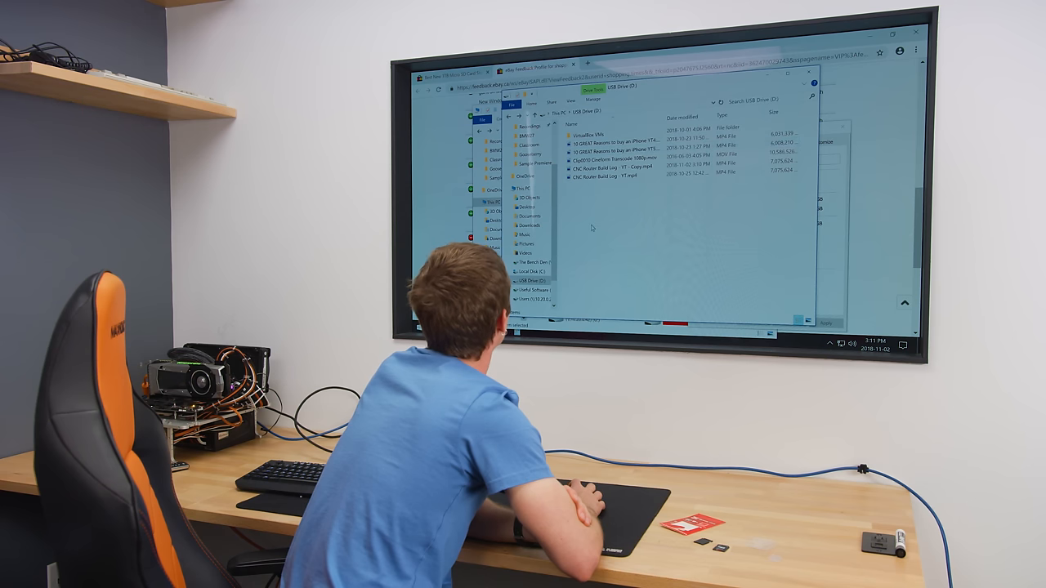
pyautogui.click(601, 135)
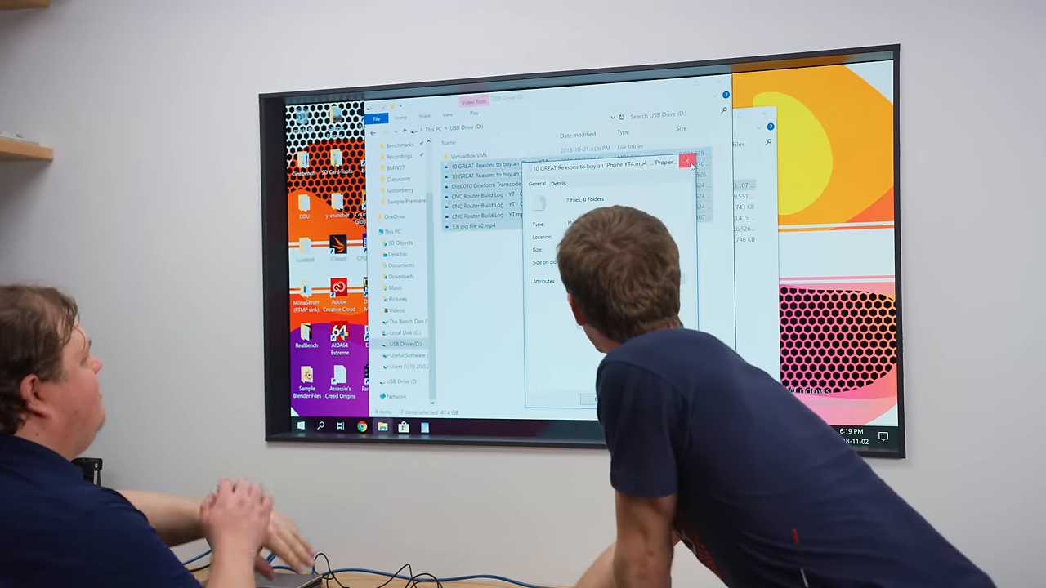
# Play one test video from the card in Films & TV, then close it back to the file list.
pyautogui.click(683, 165)
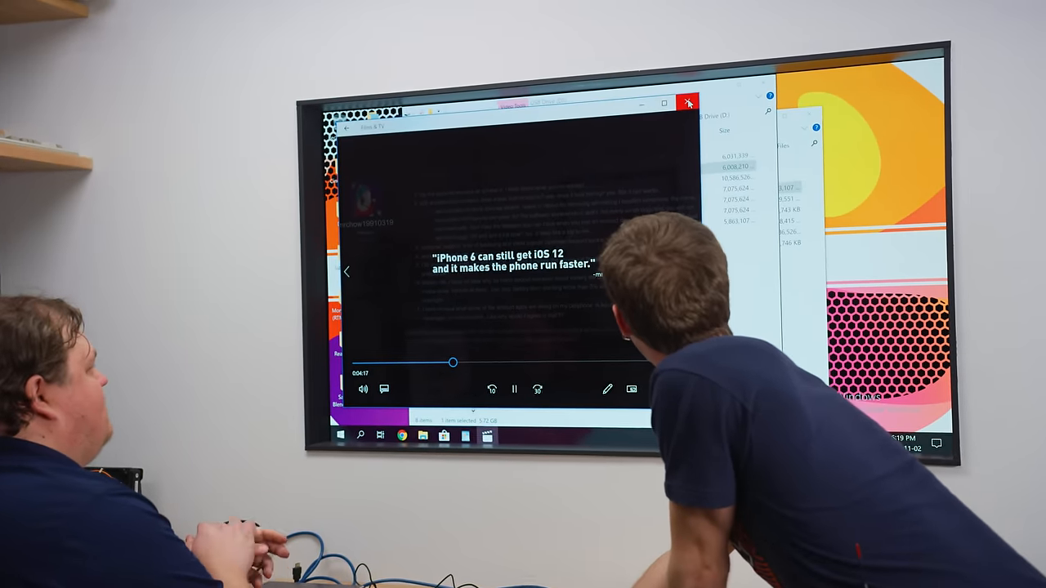
pyautogui.click(687, 101)
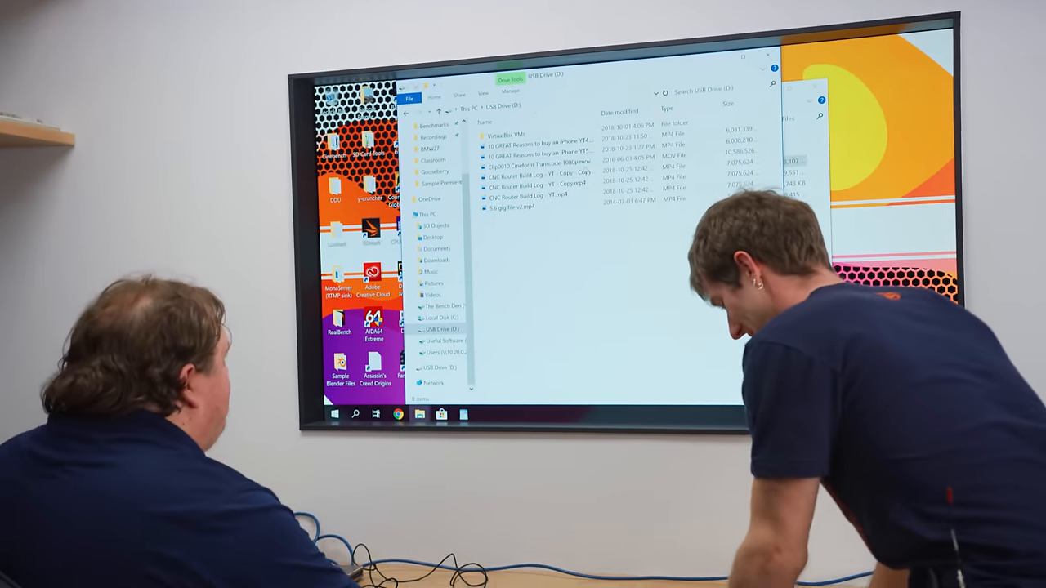